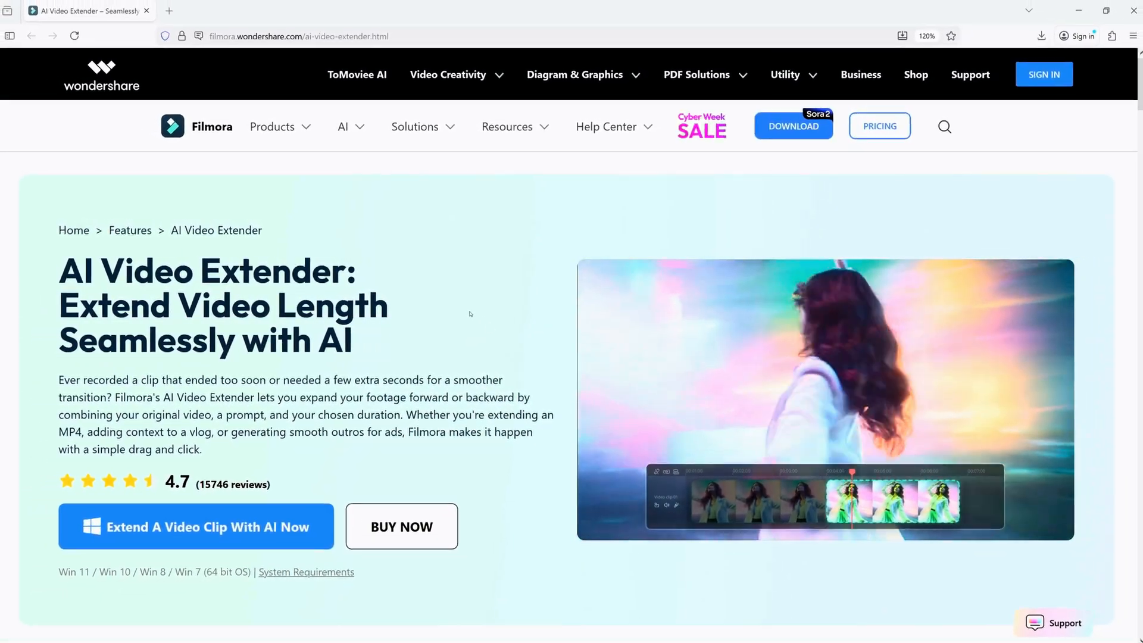
Scroll the AI Video Extend panel with the GF2 clip loaded and Extend Forward chosen
scroll(down, 3)
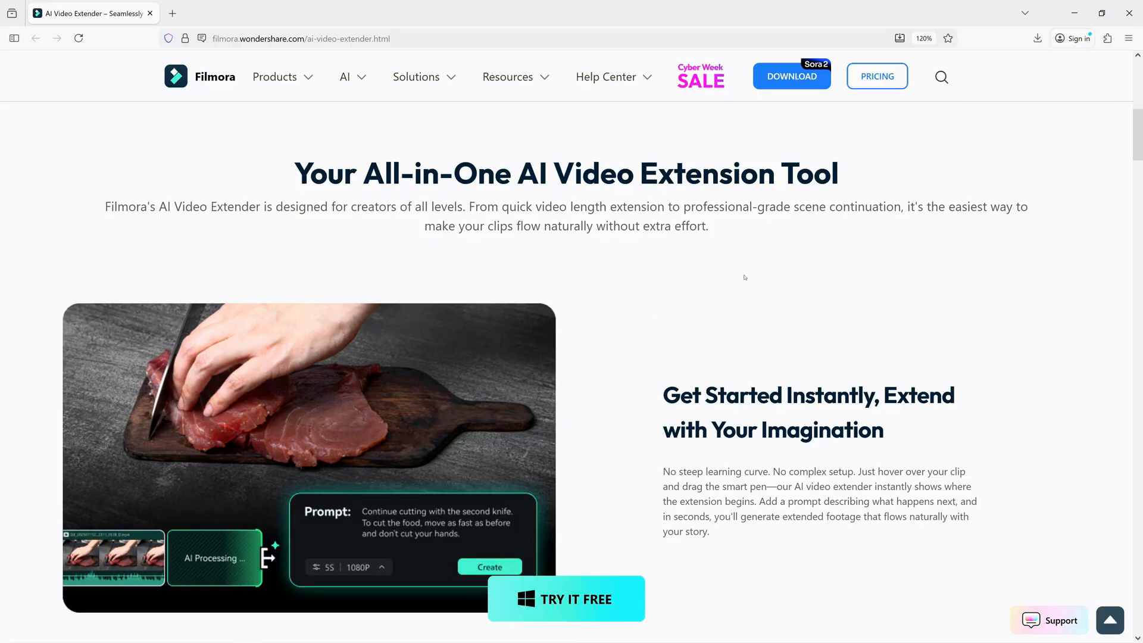
scroll(down, 3)
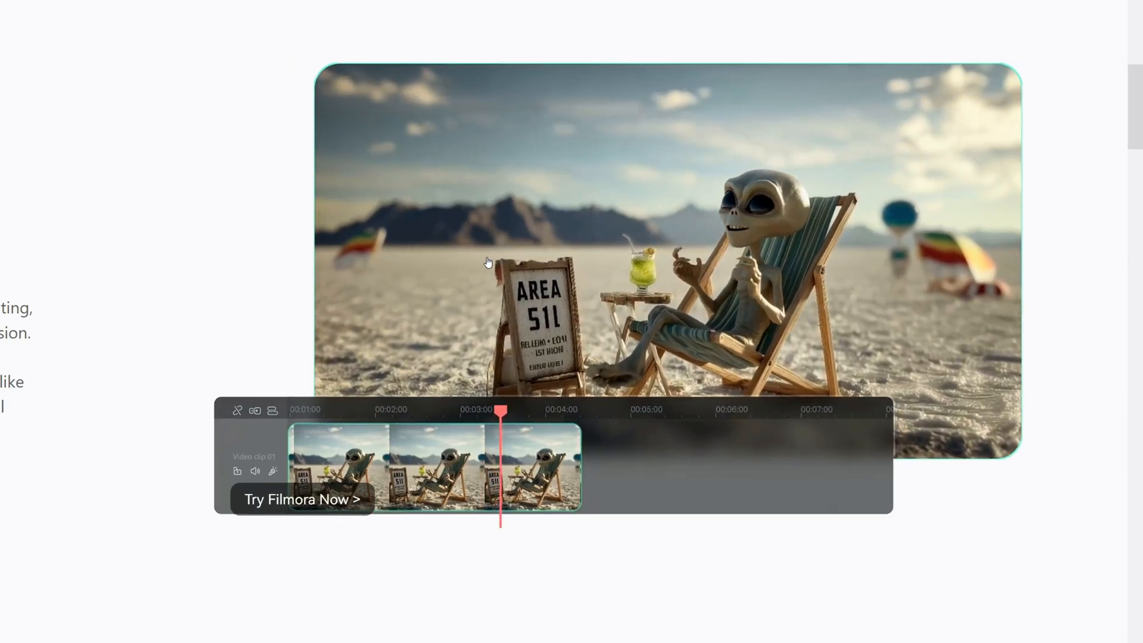
scroll(down, 3)
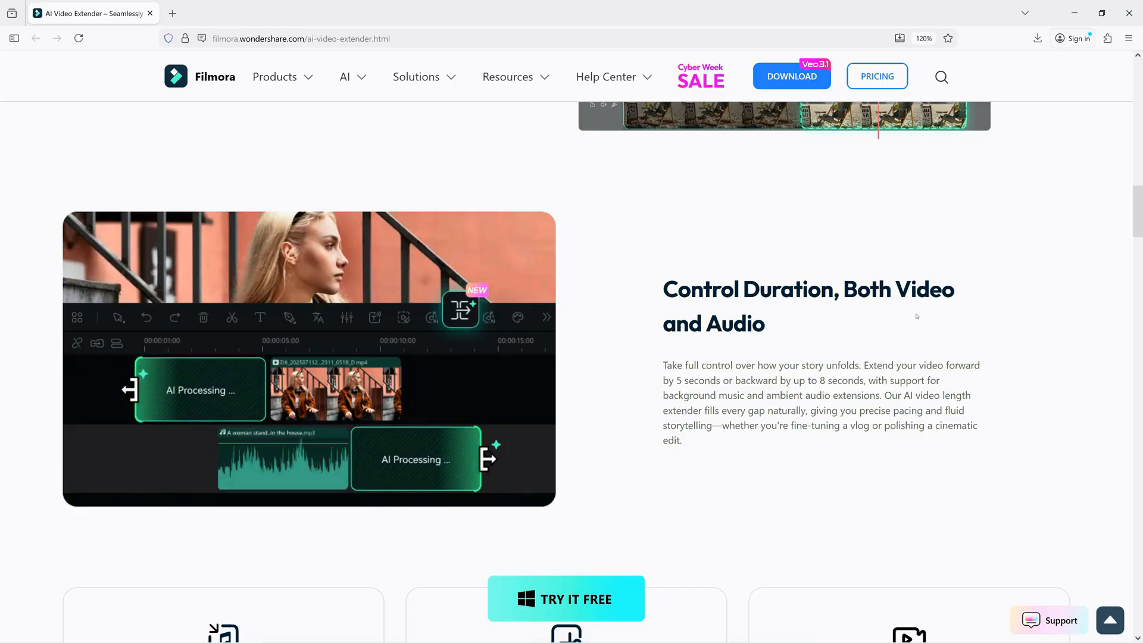
scroll(down, 3)
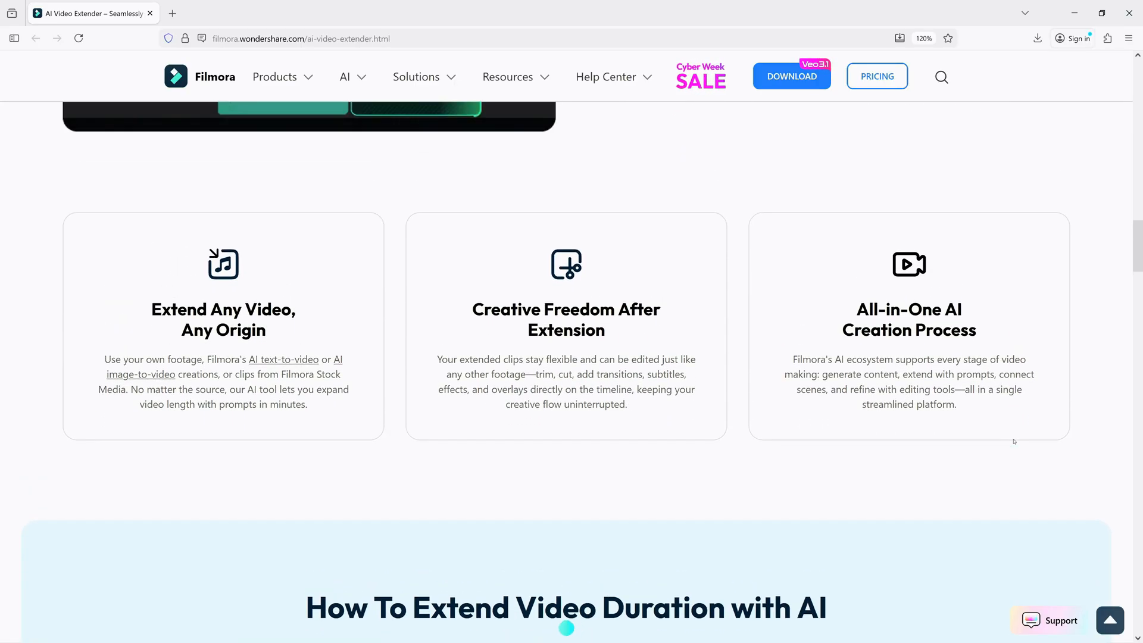
scroll(down, 3)
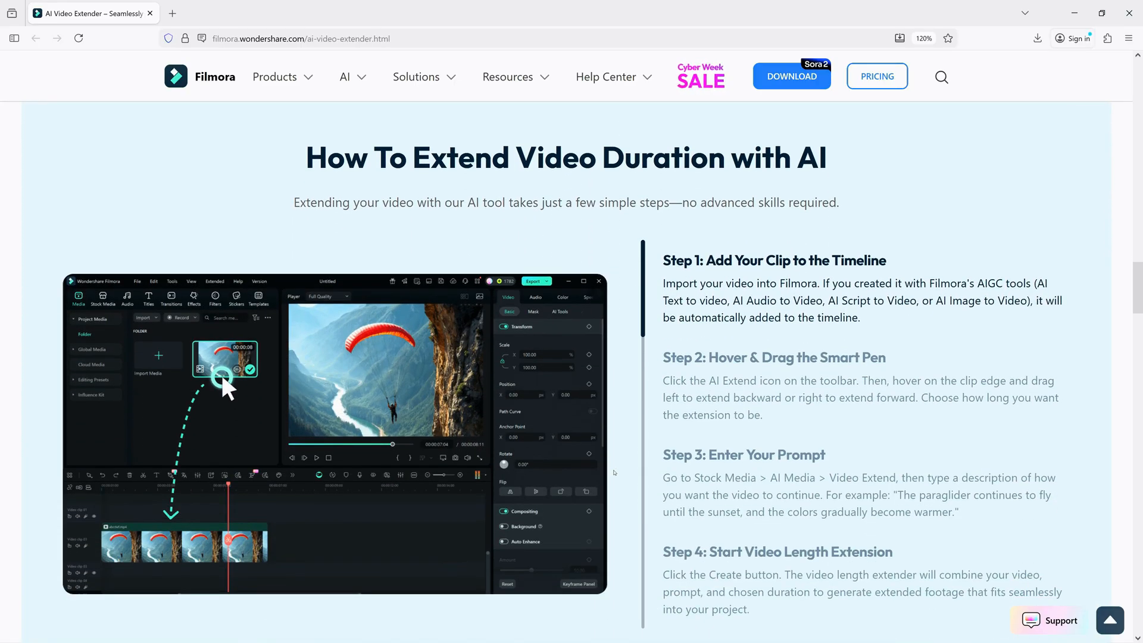
scroll(down, 3)
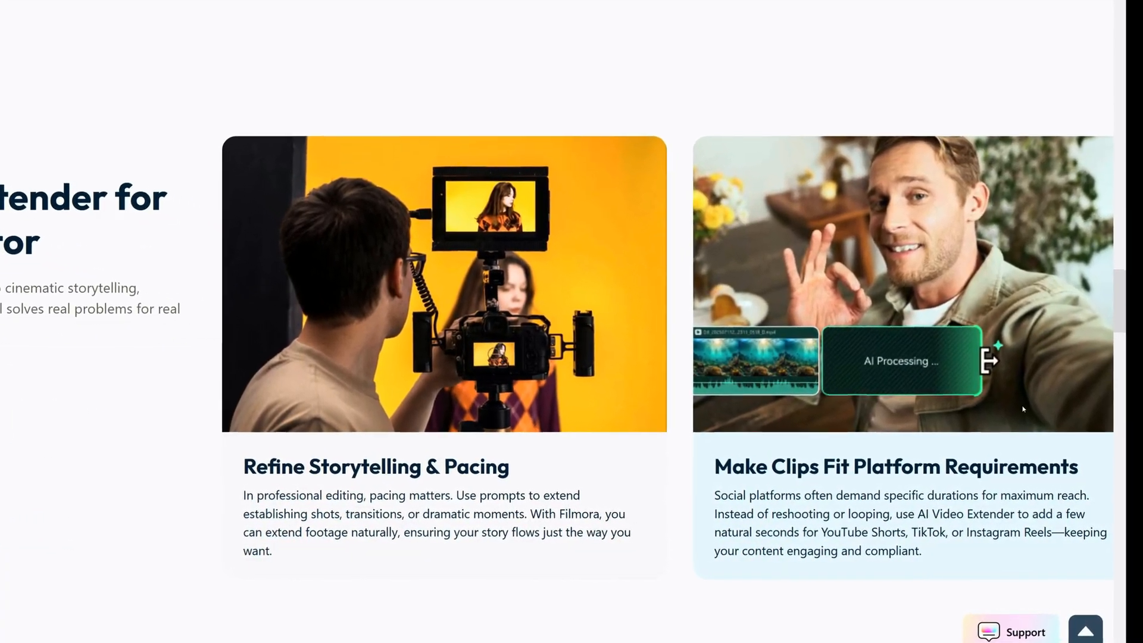
scroll(down, 3)
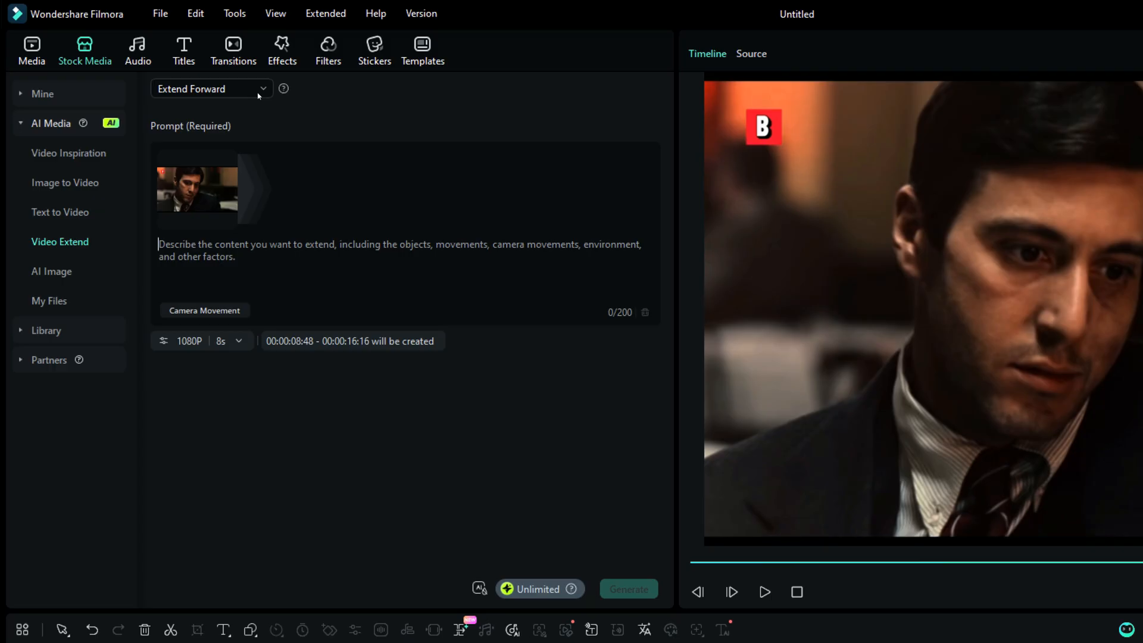
Keep Extend Forward and set the extension to 720P resolution with 8-second duration
click(211, 88)
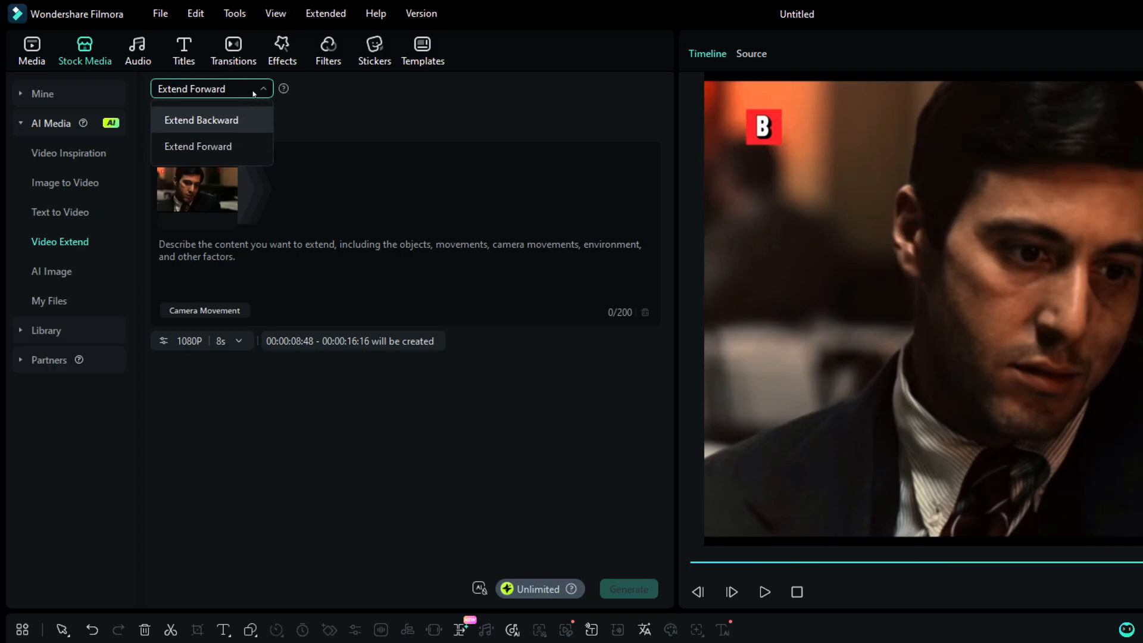
click(198, 146)
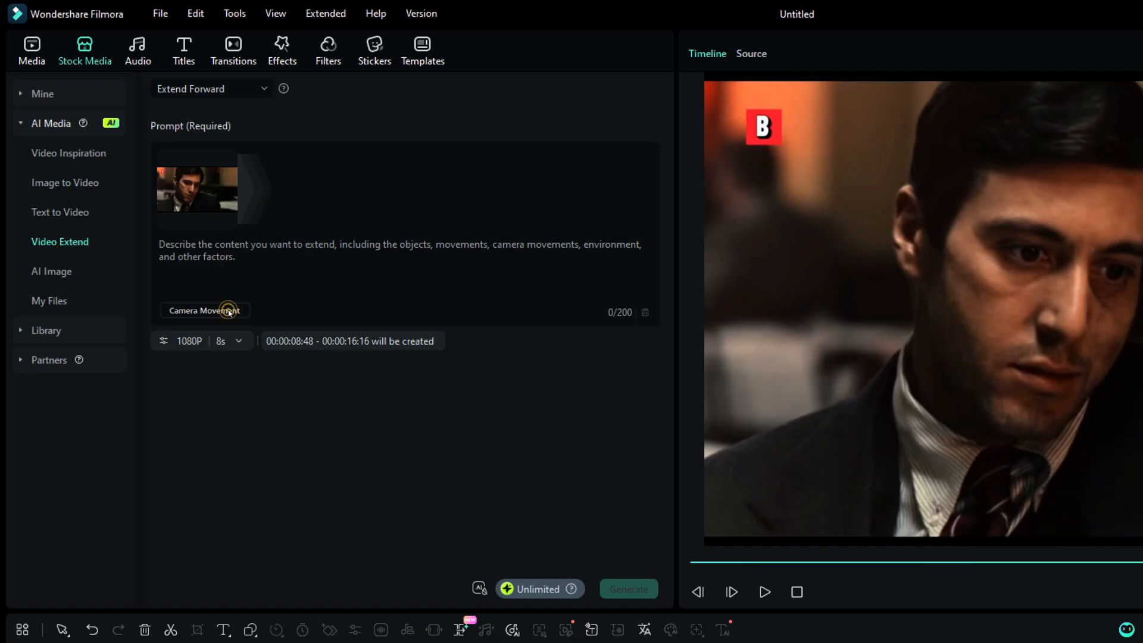
click(205, 310)
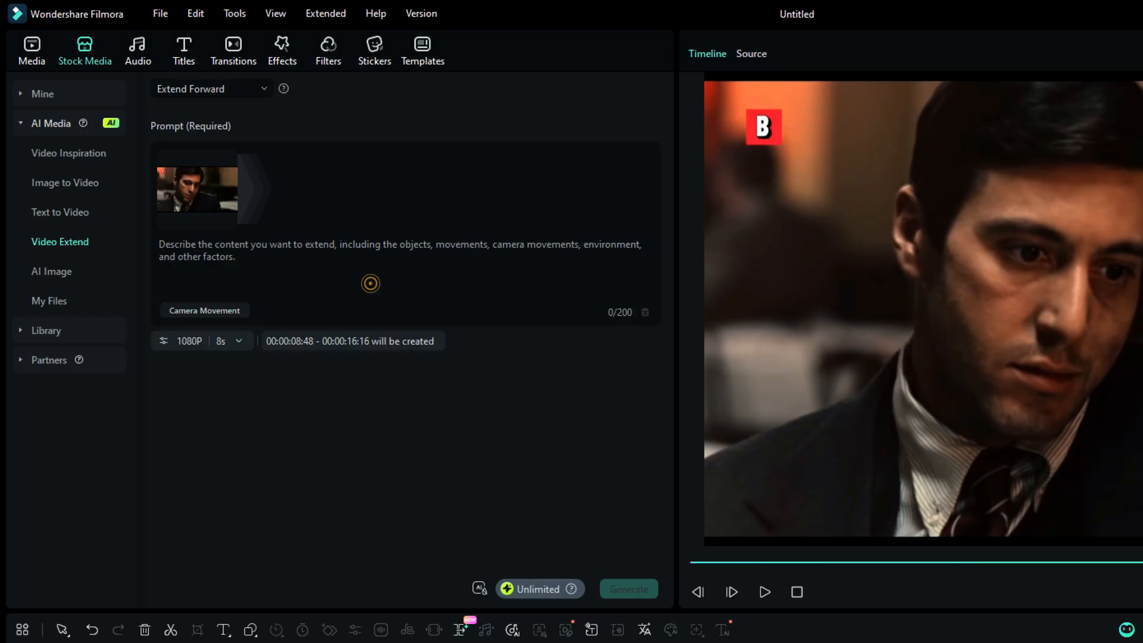
click(190, 340)
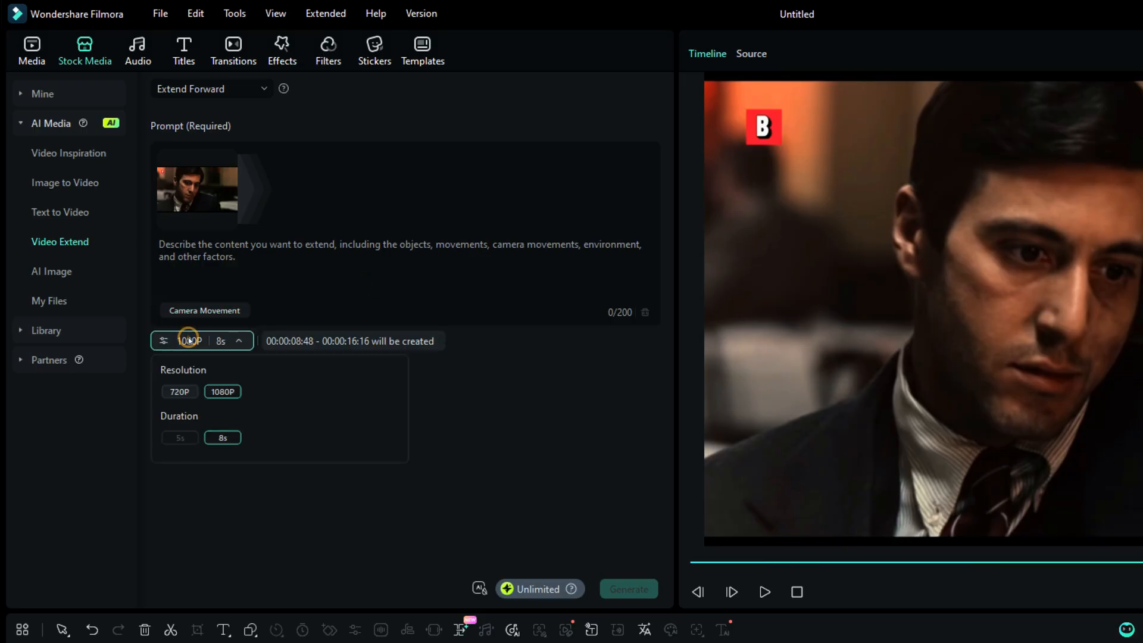
click(179, 391)
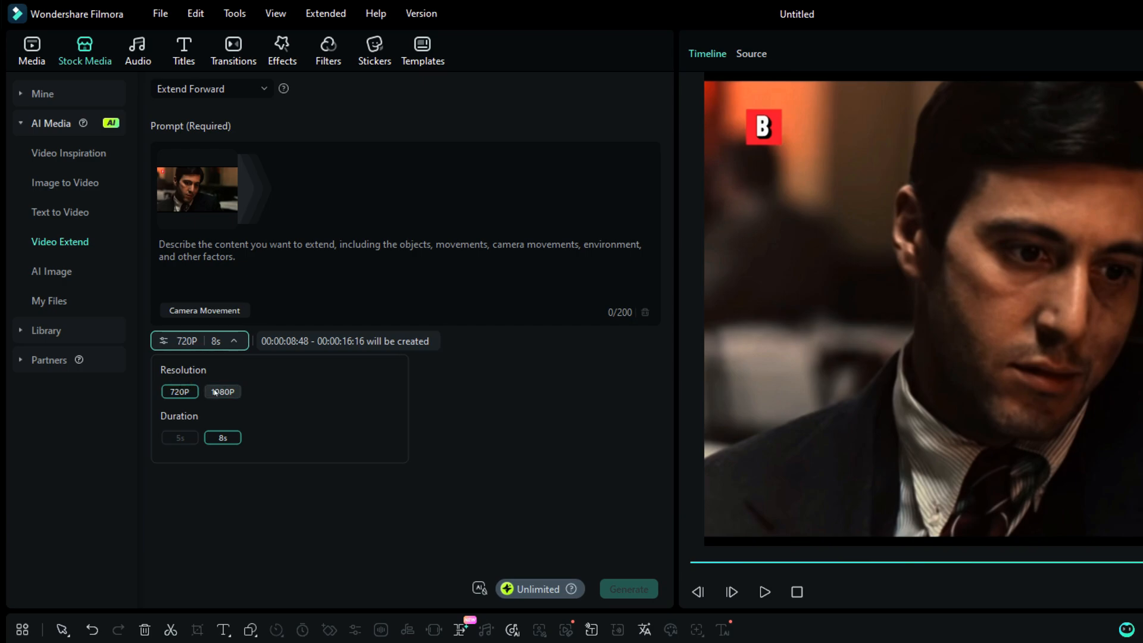
click(222, 391)
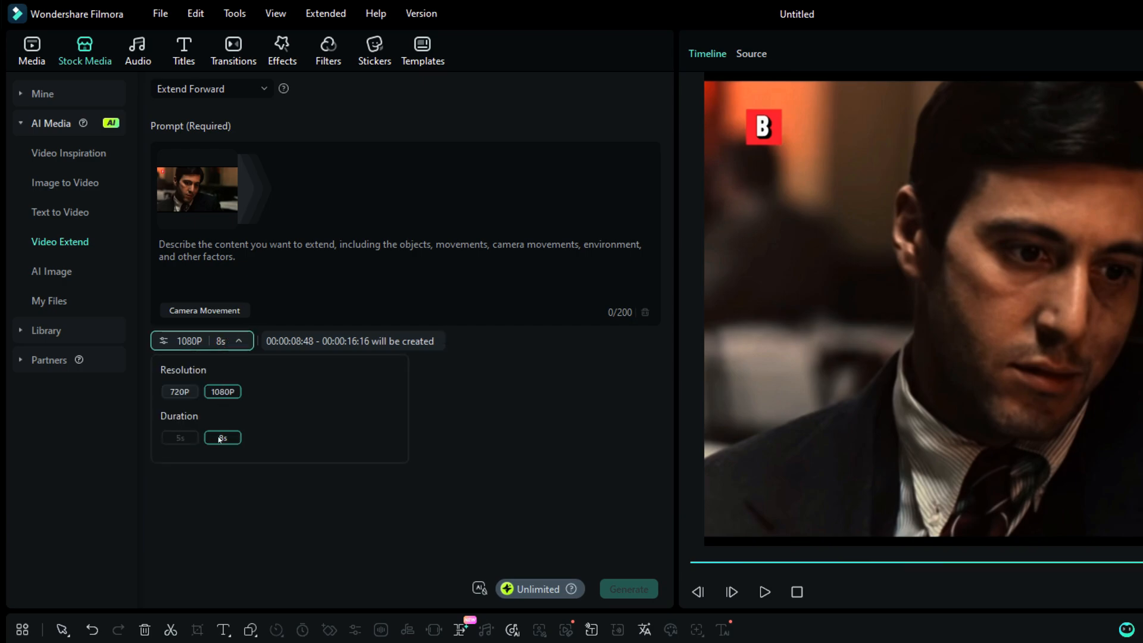
click(180, 392)
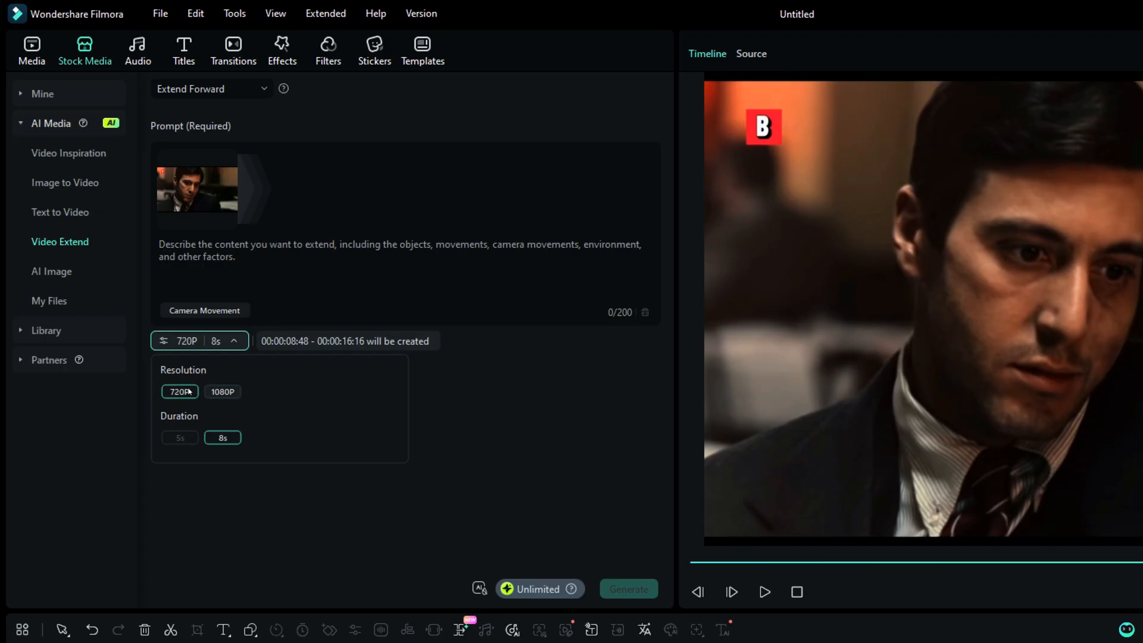
Generate the forward extension from the prompt 'the man starts crying' with Zoom in
text(the man)
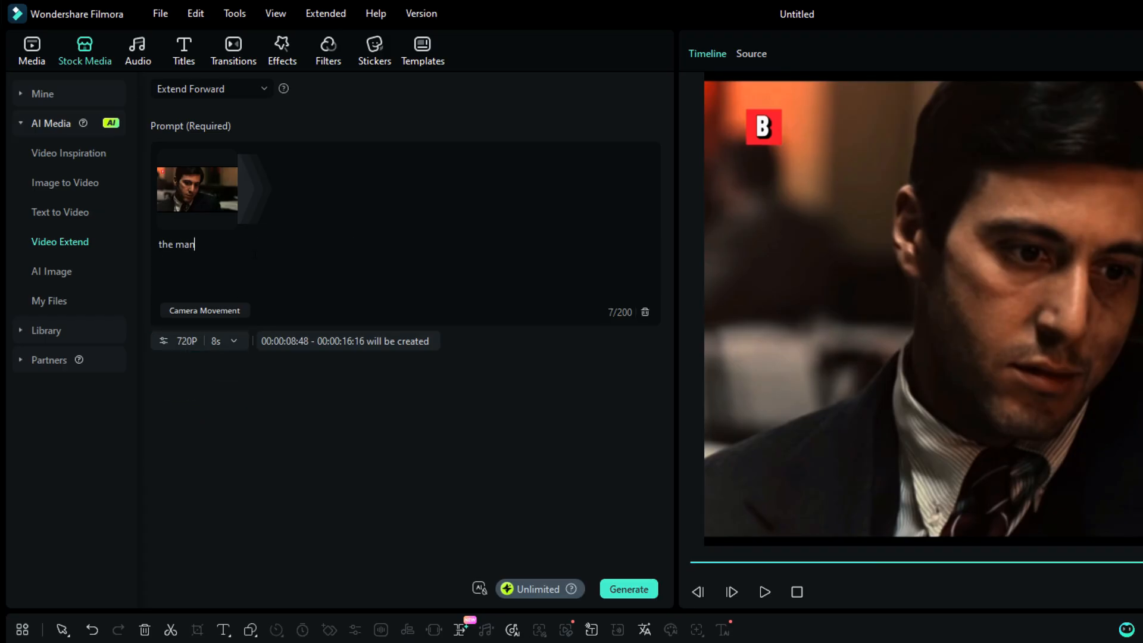
click(204, 310)
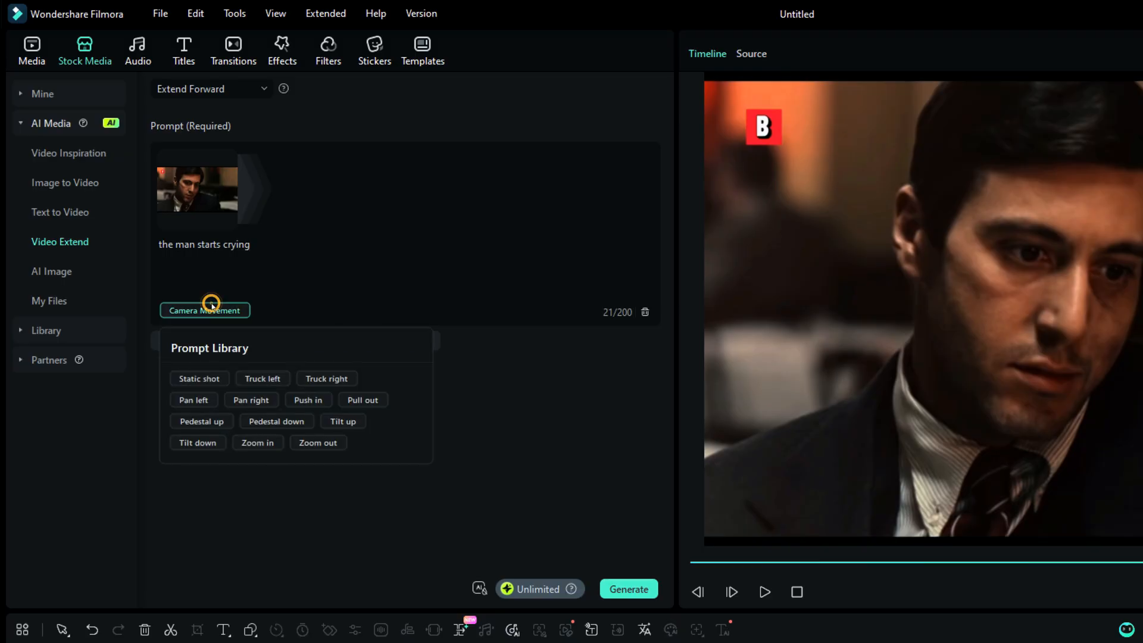
click(258, 442)
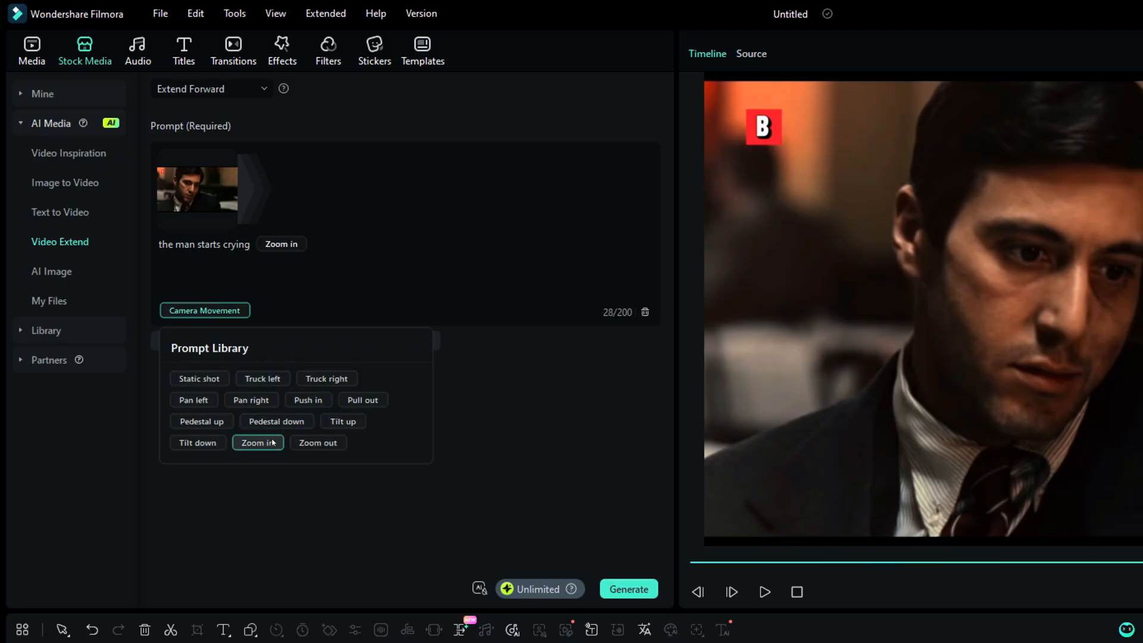
mouse_move(380, 355)
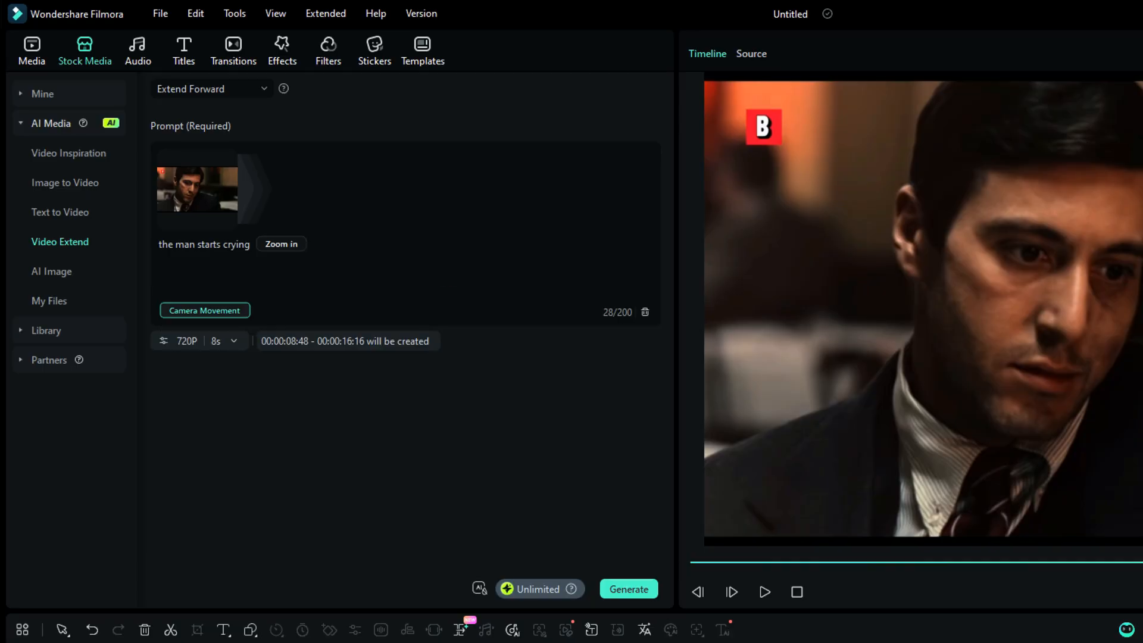
click(629, 588)
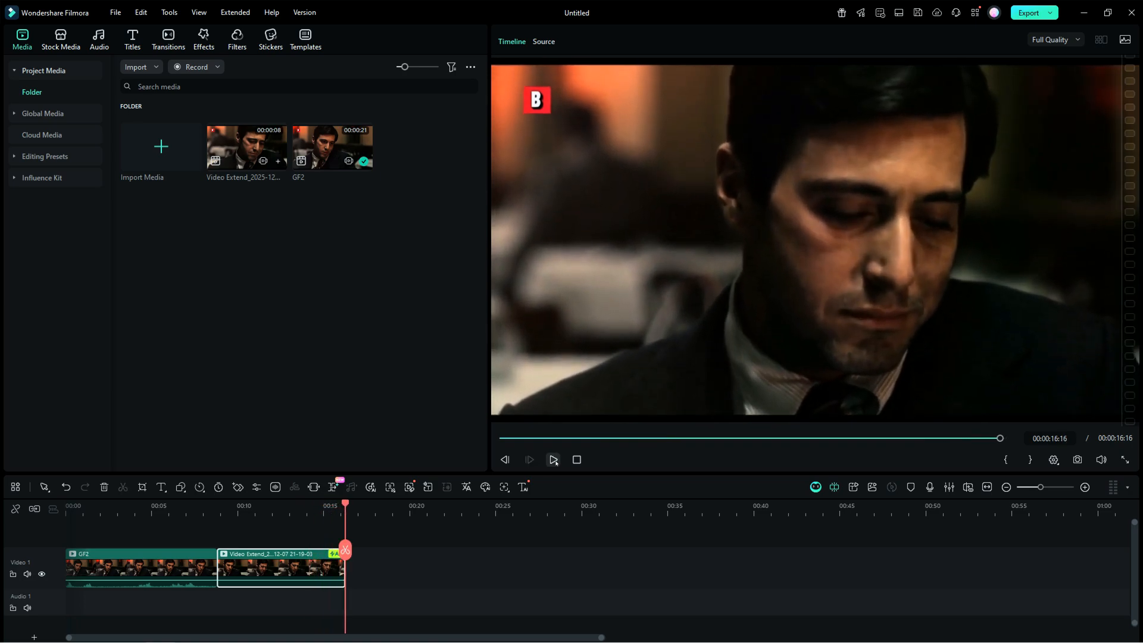
click(553, 460)
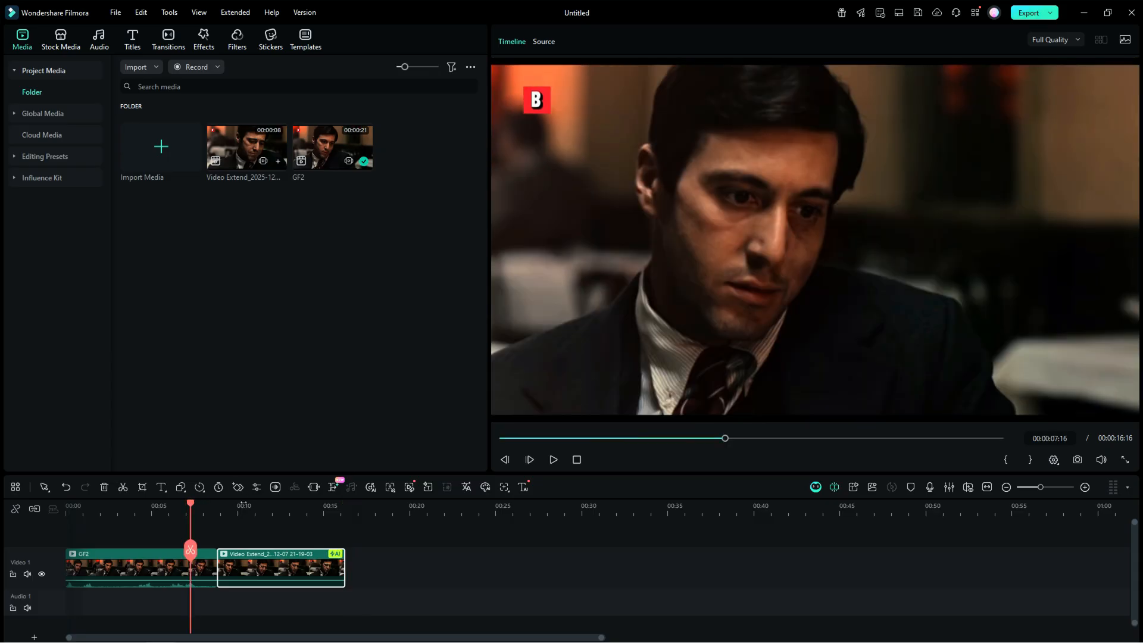
click(553, 460)
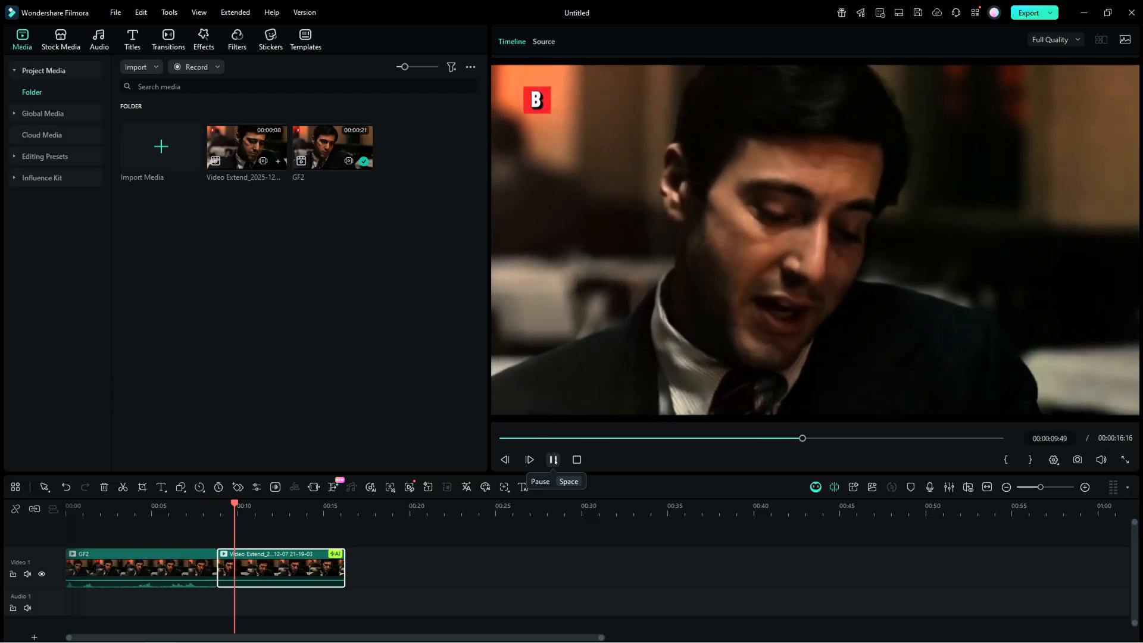
click(553, 459)
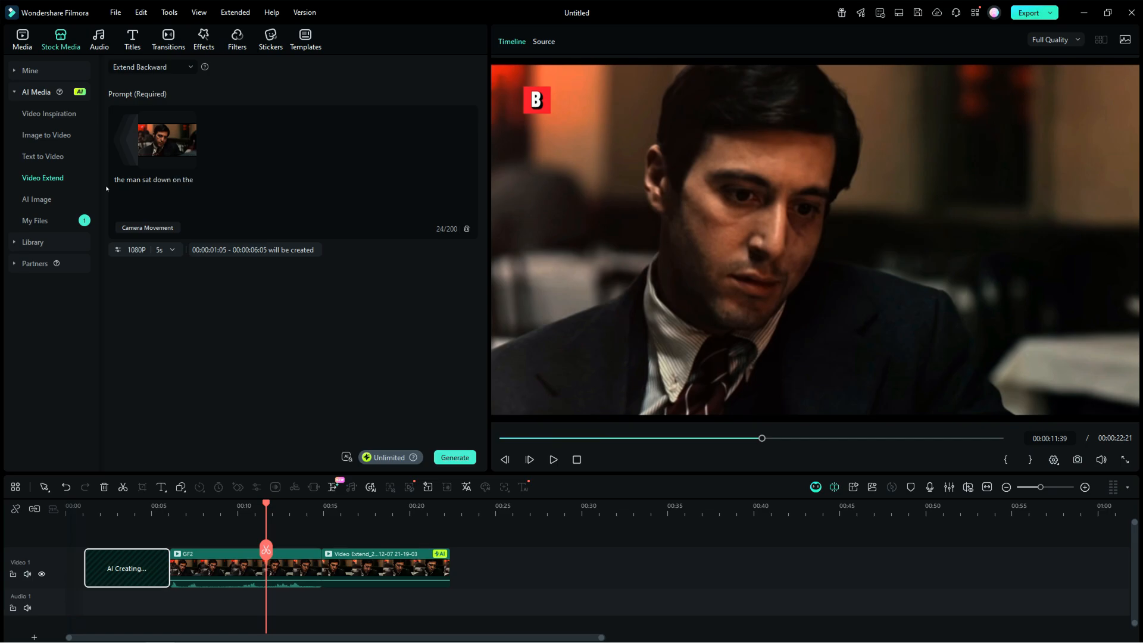
Add Pan left to the sitting-down prompt and generate the 5s 1080P backward extension
click(147, 228)
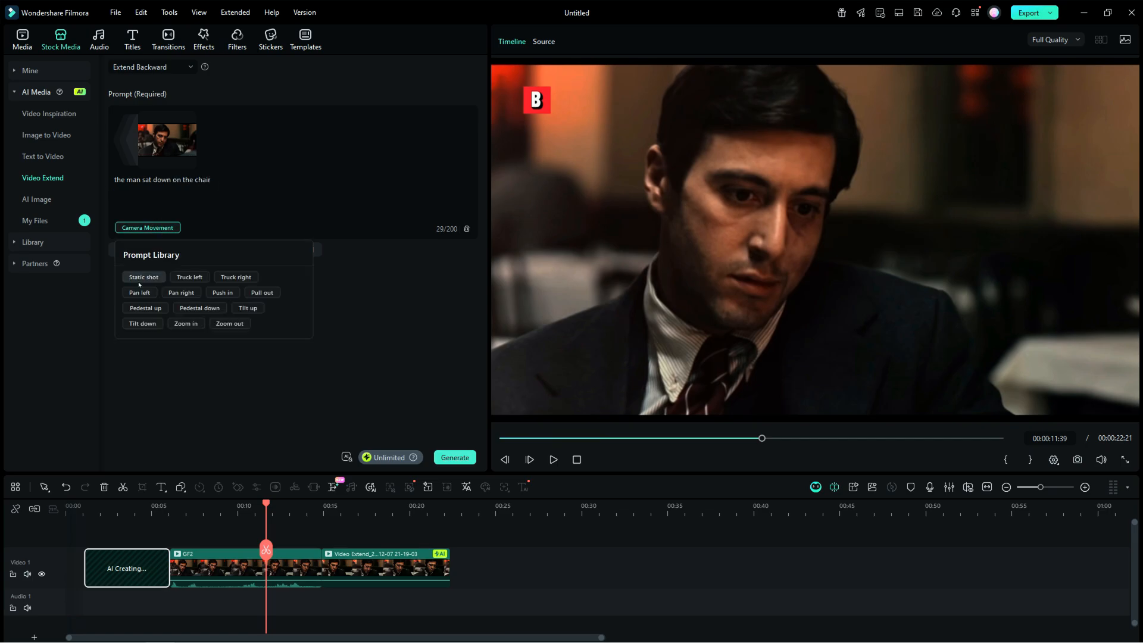
click(139, 292)
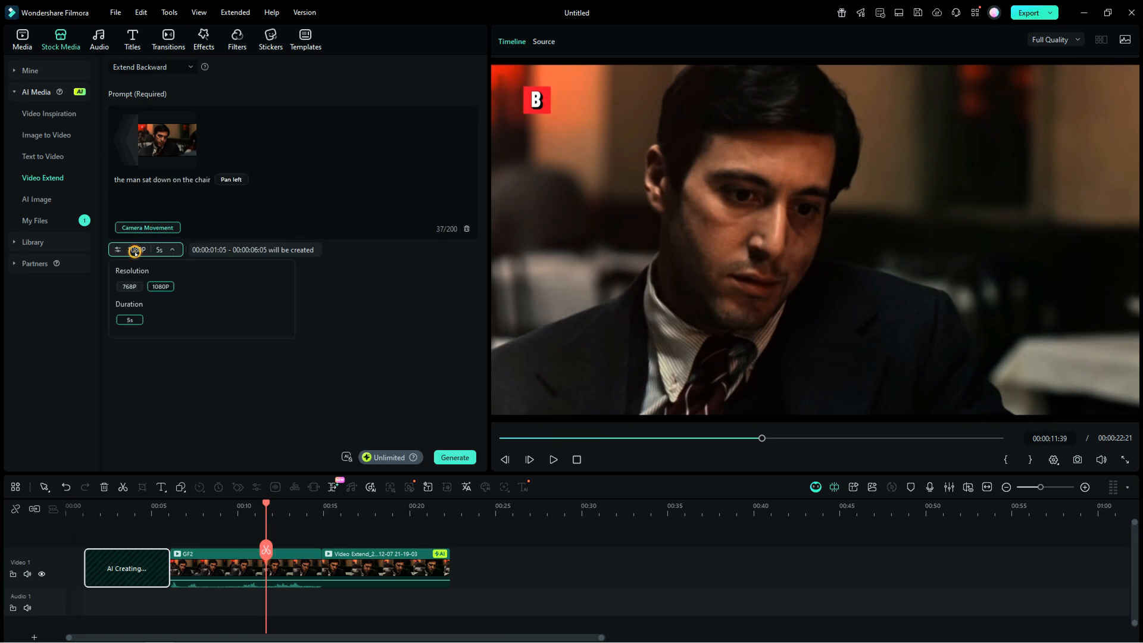
click(454, 457)
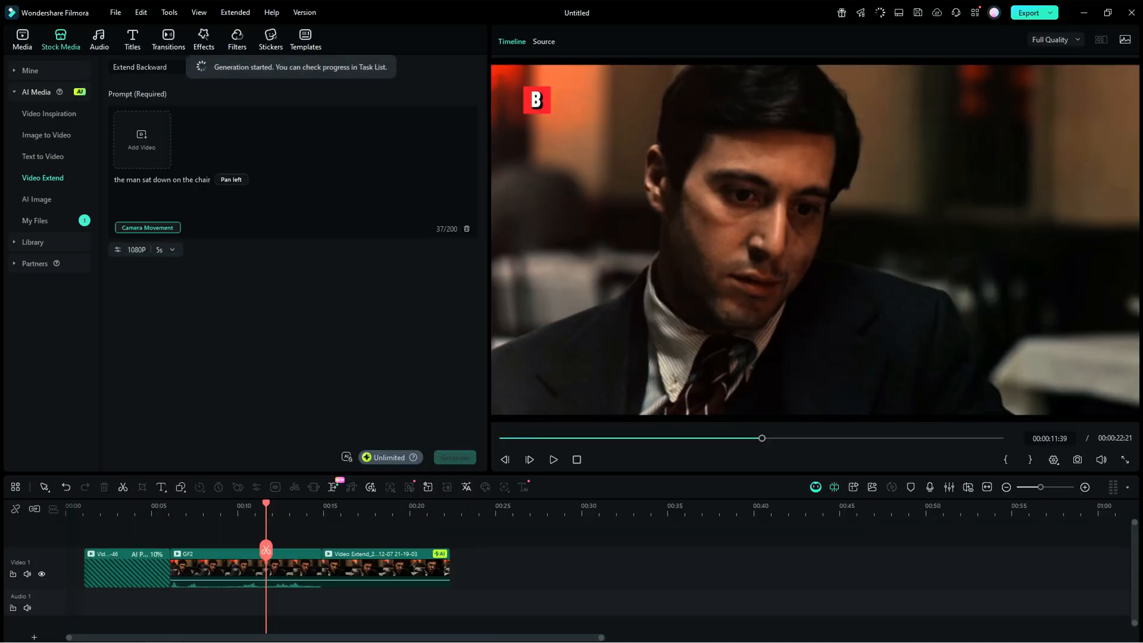
click(22, 37)
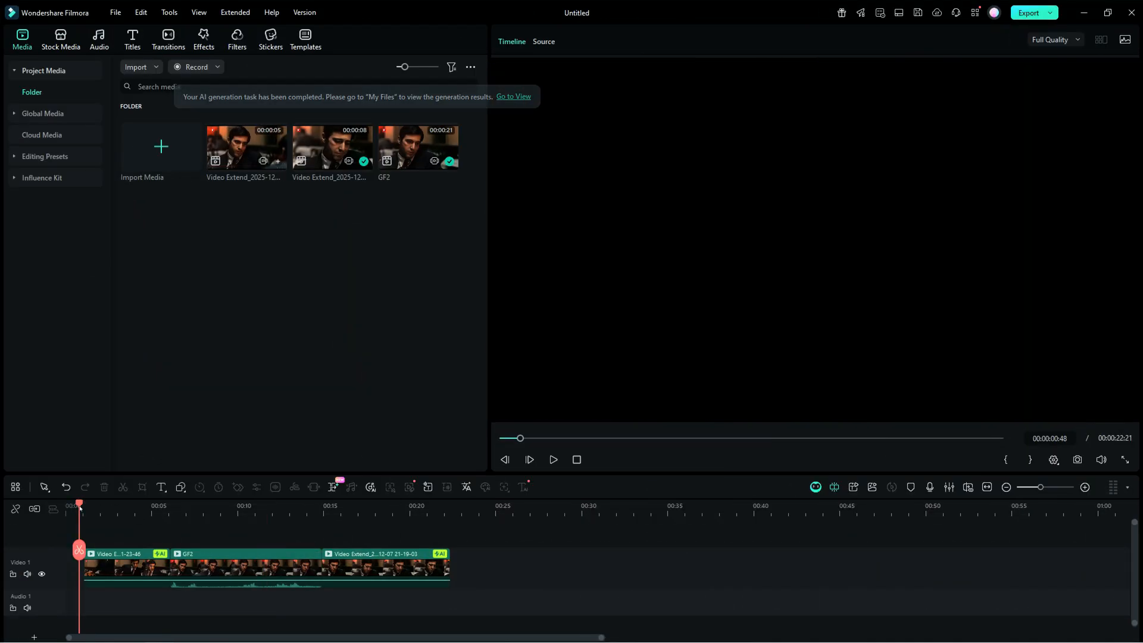
Play the timeline from the start to preview both AI extensions around the clip
click(553, 461)
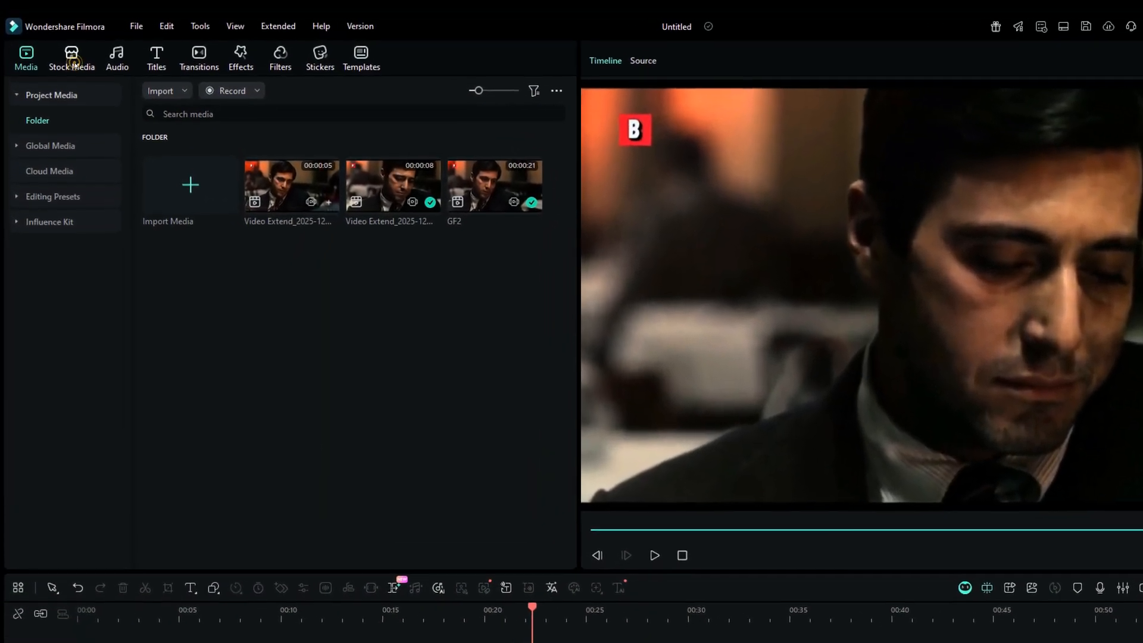
Return to Stock Media to reopen the AI Video Extend panel
click(74, 56)
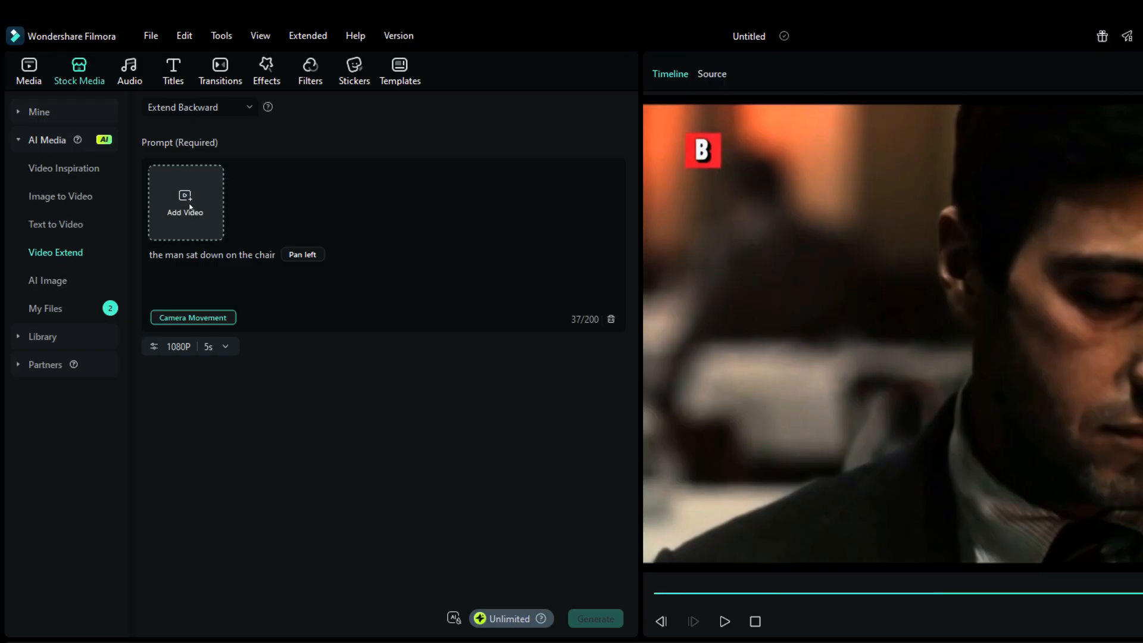
mouse_move(197, 195)
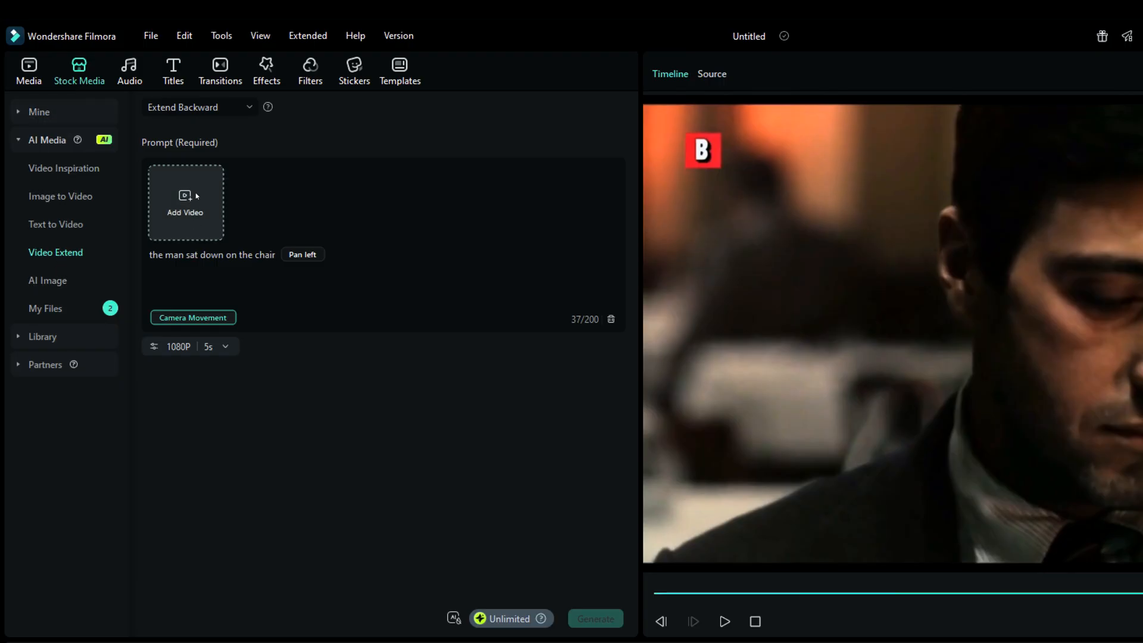